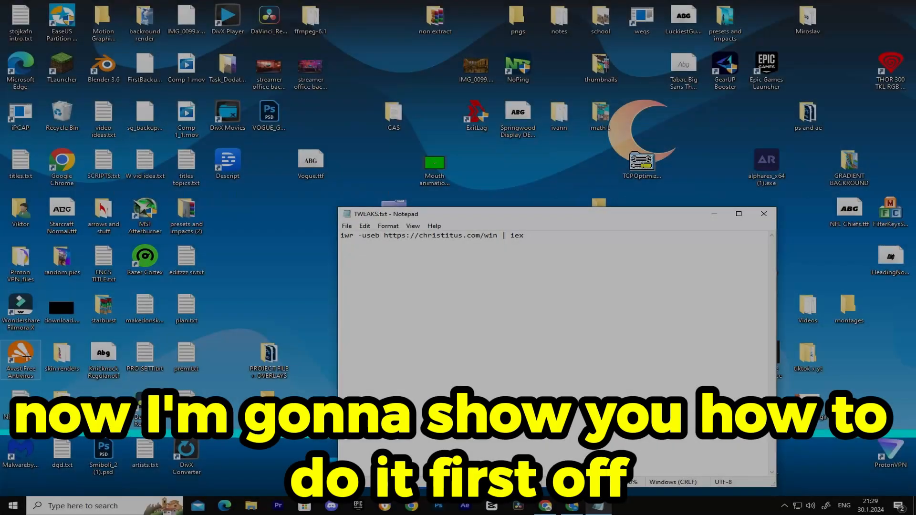
double_click(513, 218)
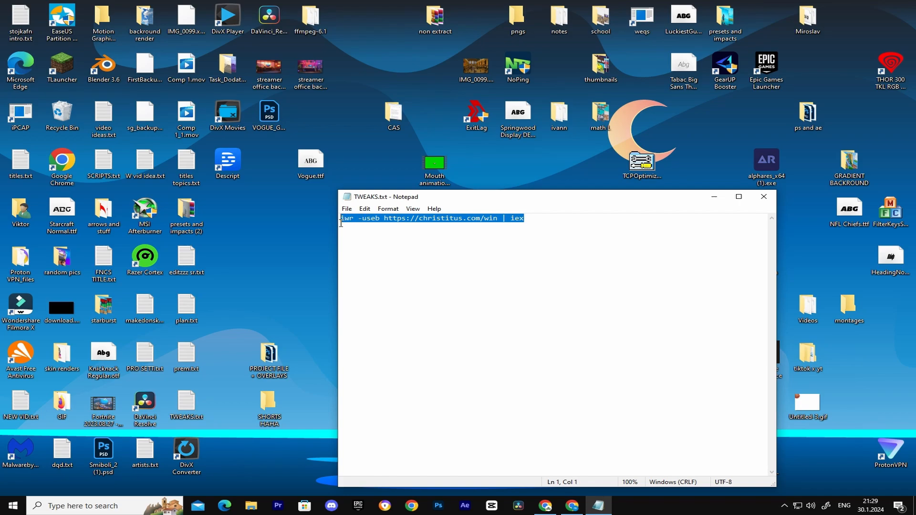
mouse_move(544, 193)
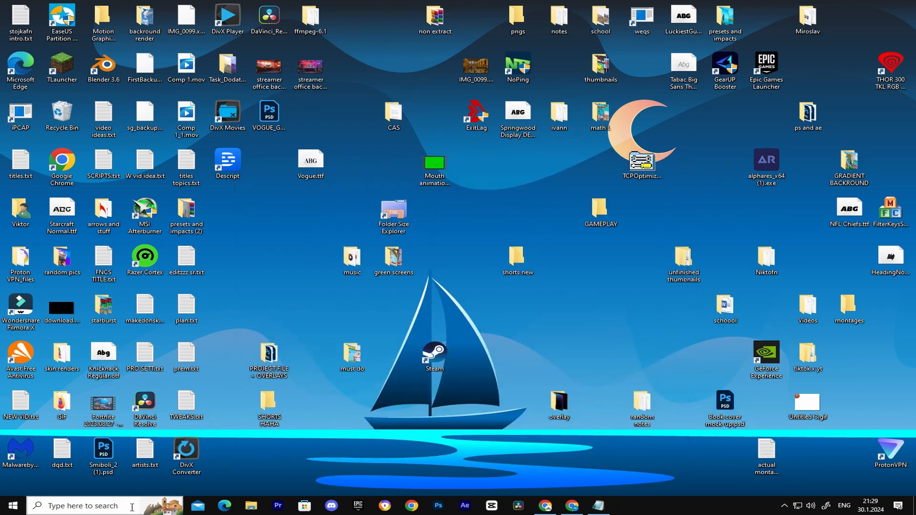
Bring up the Run box and enter msconfig to start System Configuration.
click(82, 505)
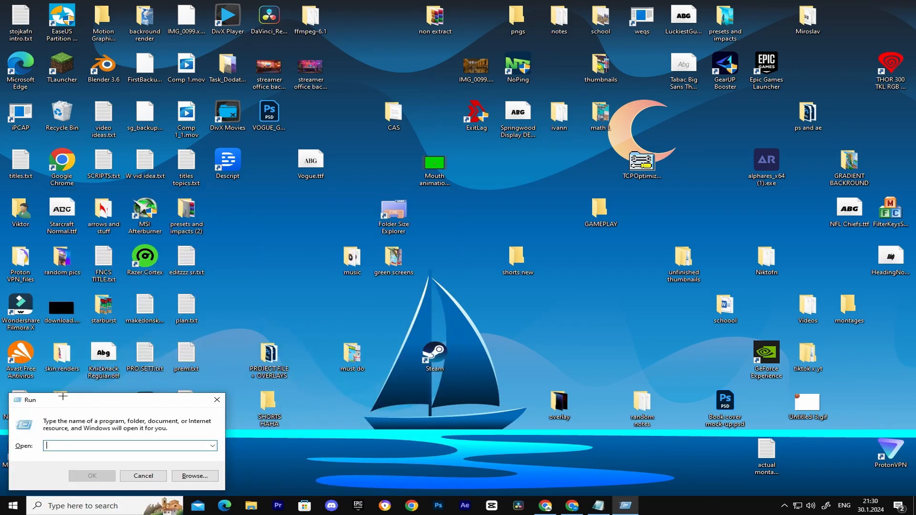
text(msconfig)
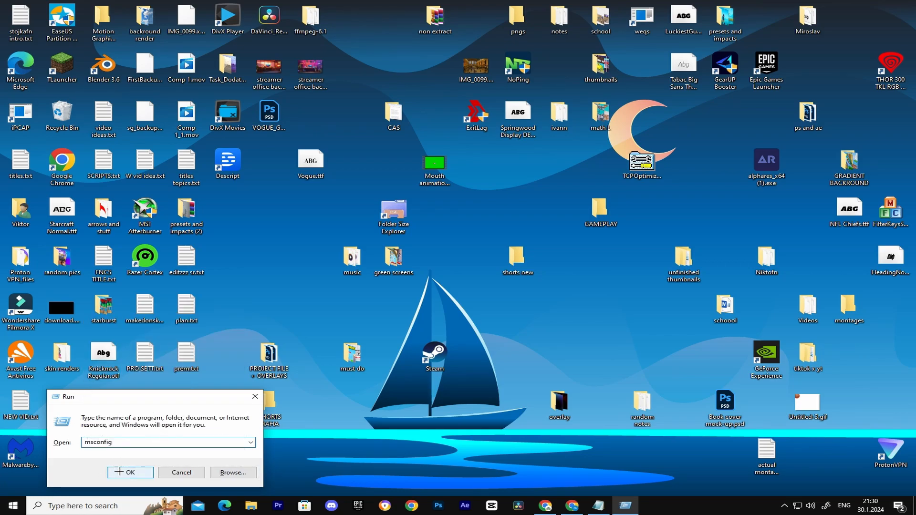
Set the boot advanced options to use 6 processors, save, and exit without restarting.
click(129, 472)
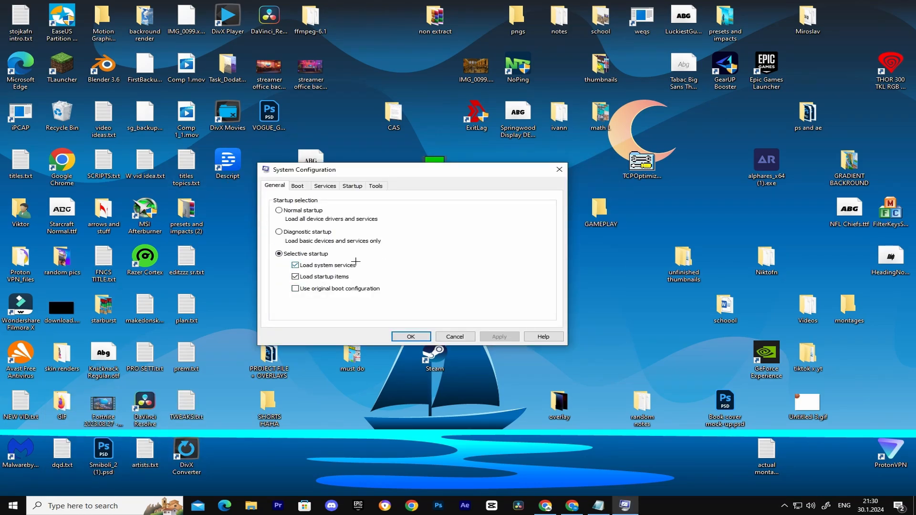
click(297, 186)
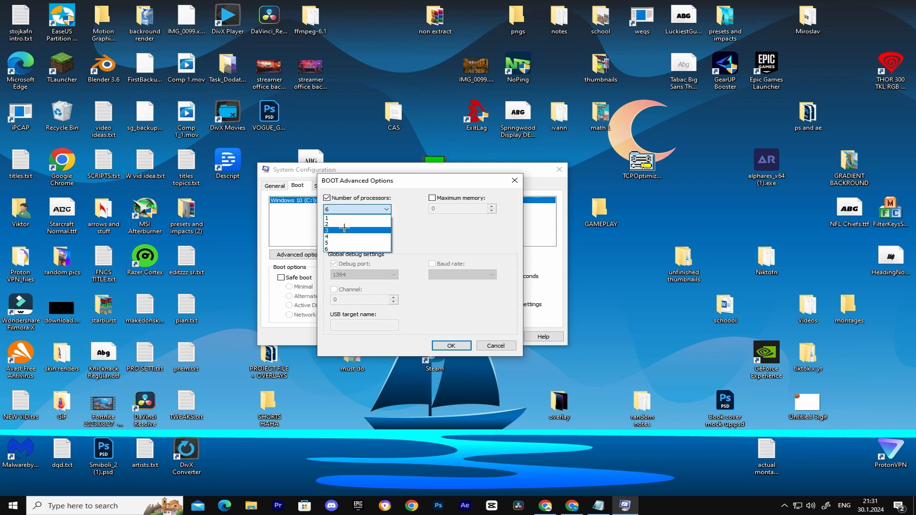
click(344, 229)
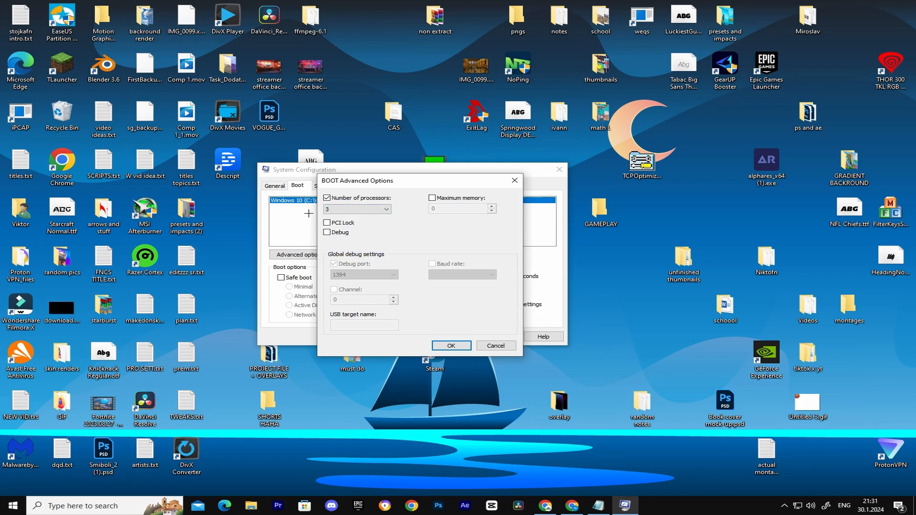
click(387, 209)
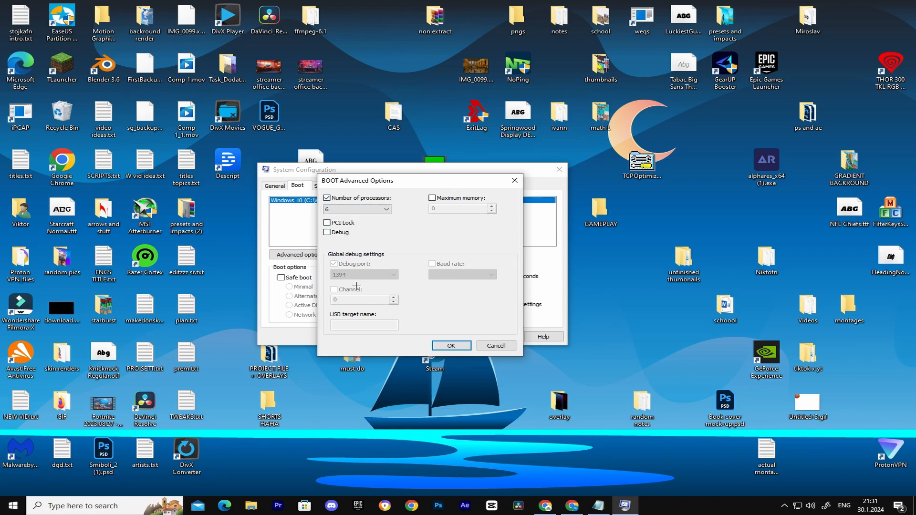
click(451, 346)
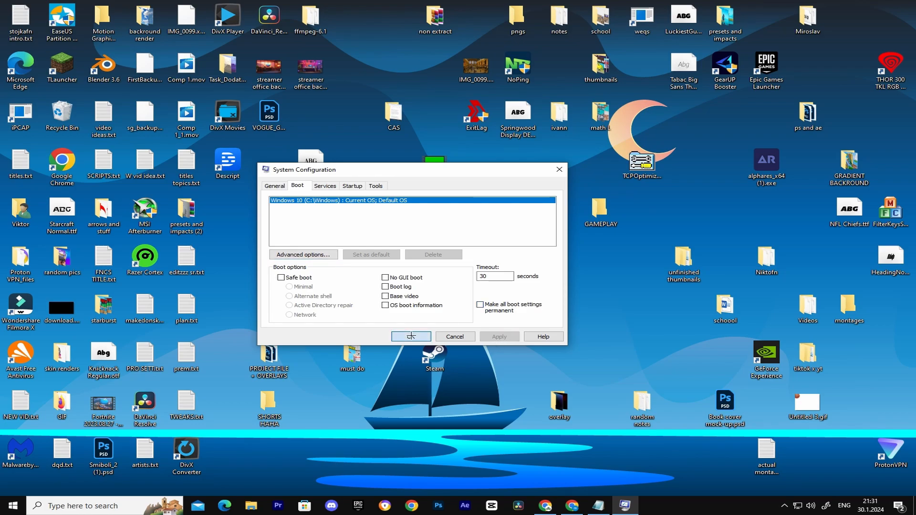
click(411, 336)
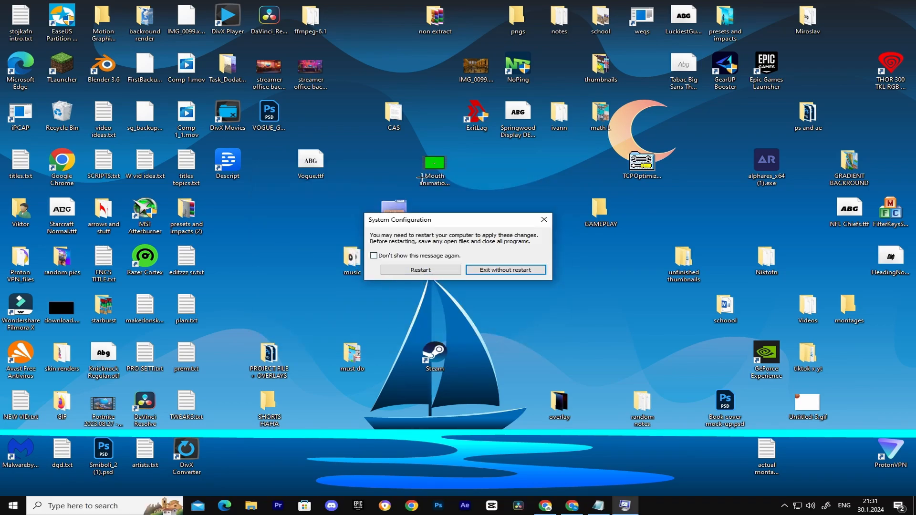
click(505, 270)
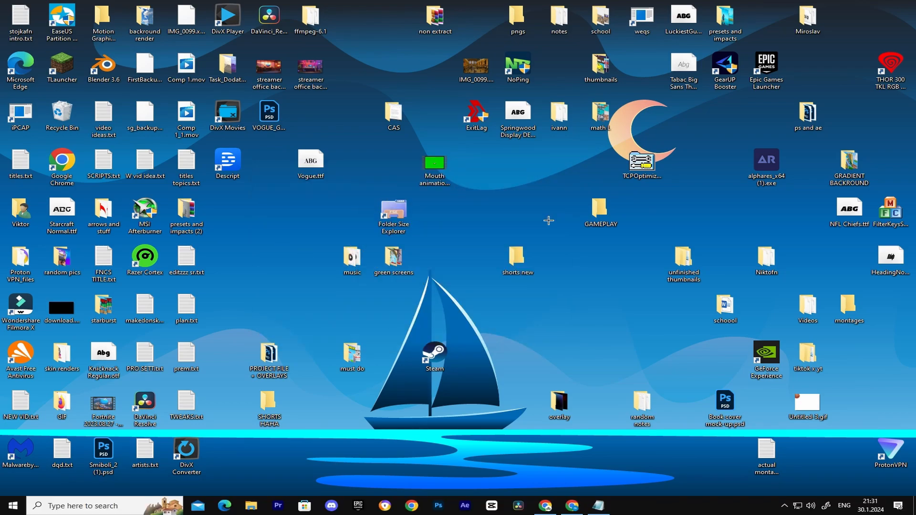
click(104, 453)
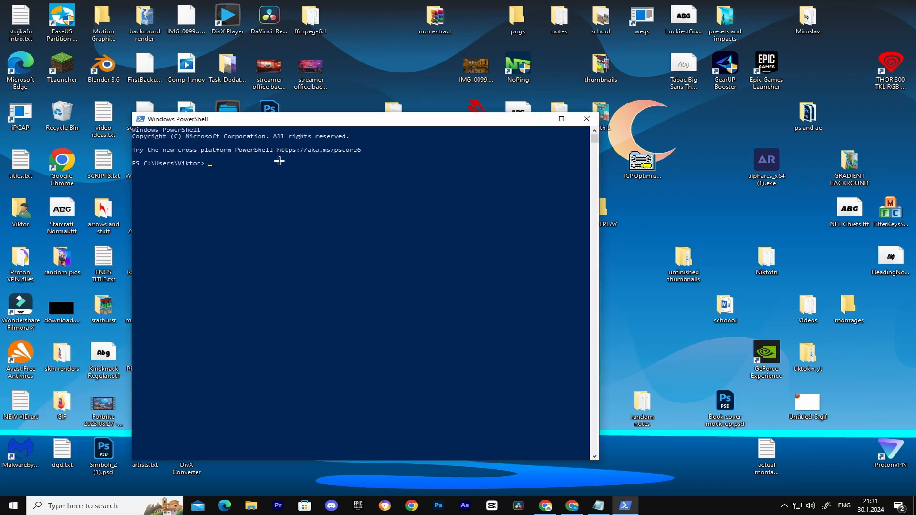
mouse_move(210, 165)
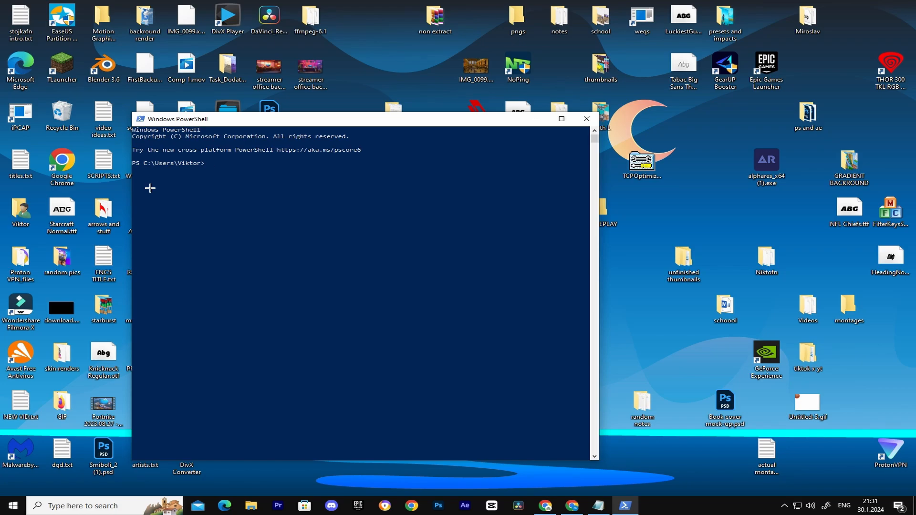
mouse_move(250, 168)
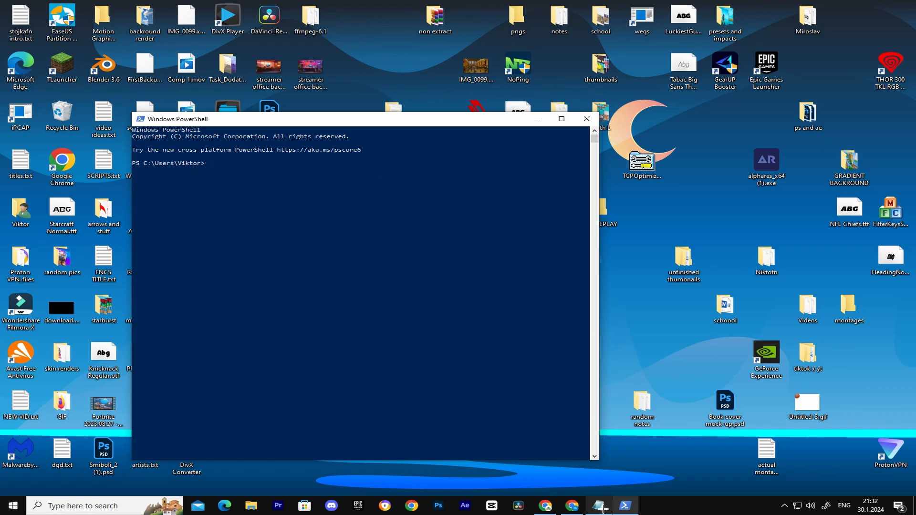
click(597, 506)
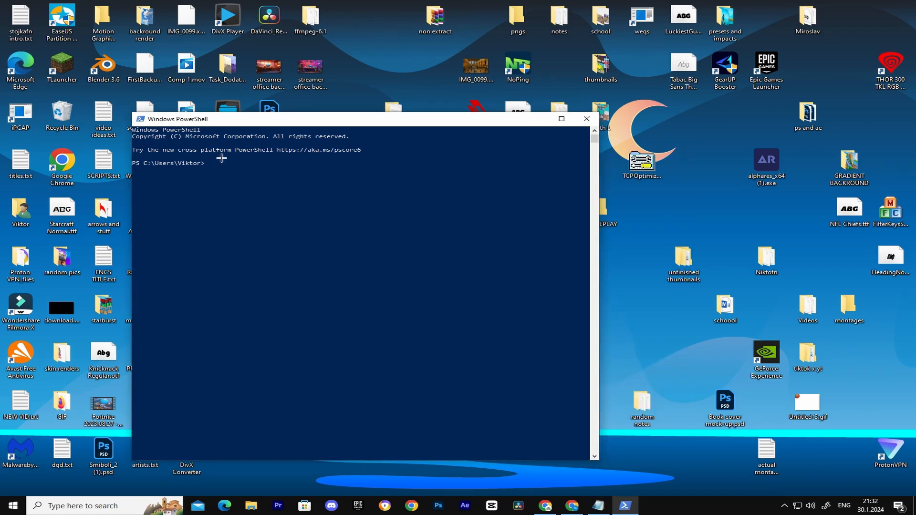
text(iwr -useb https://christitus.com/win | iex)
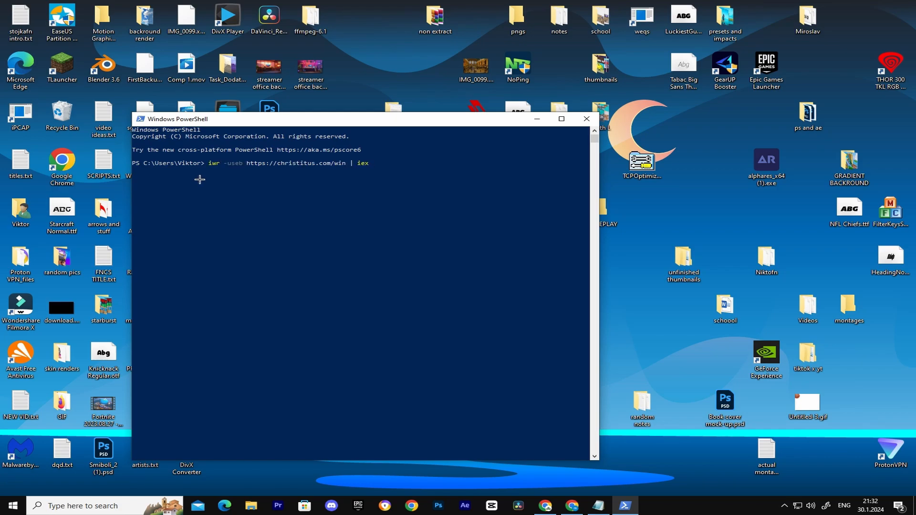
key(Return)
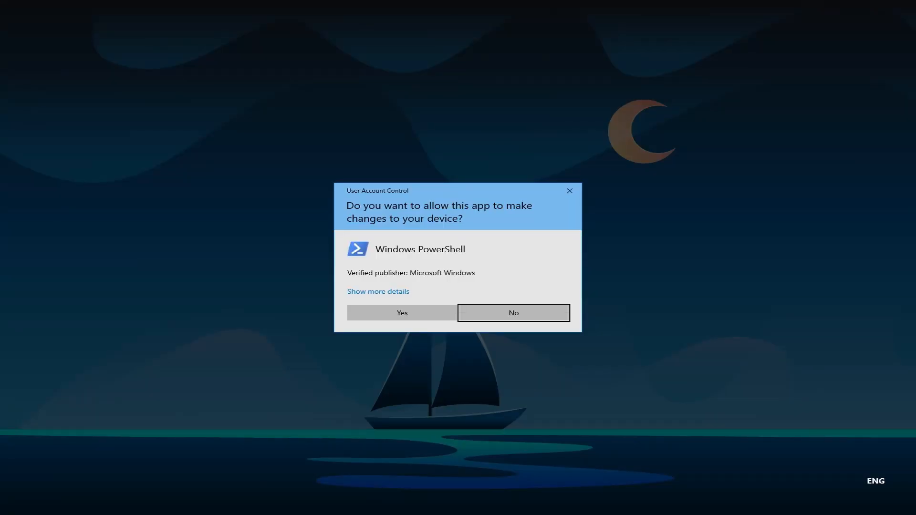
Grant PowerShell administrator rights at the UAC prompt so WinUtil can start.
click(402, 313)
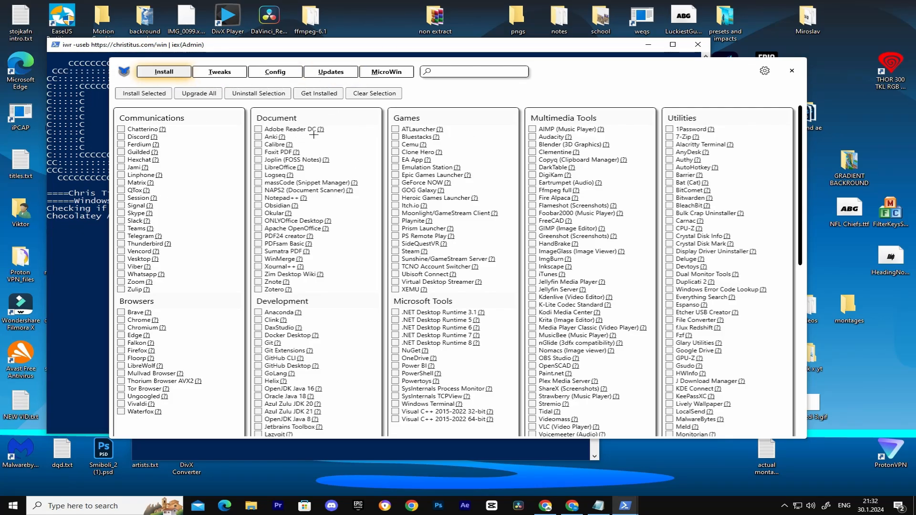
mouse_move(150, 210)
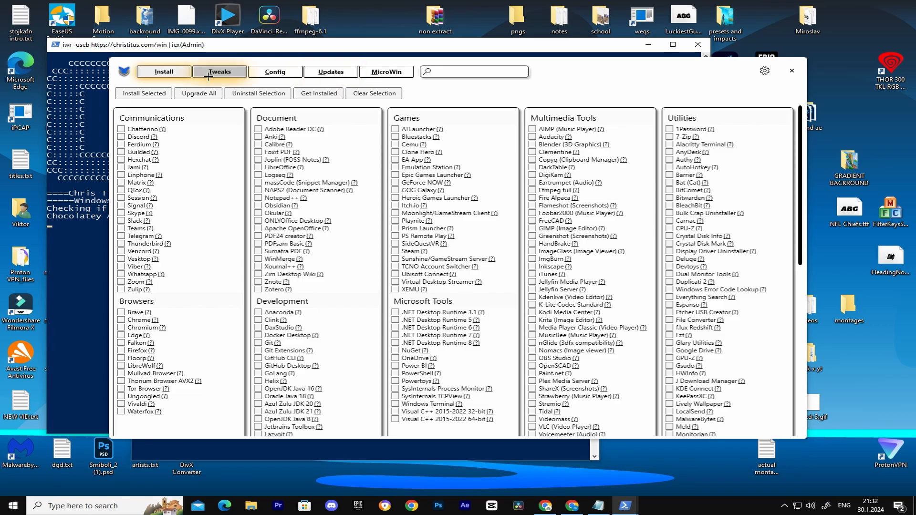
Select recommended desktop and disk-cleanup tweaks and add the Ultimate Performance profile.
click(220, 72)
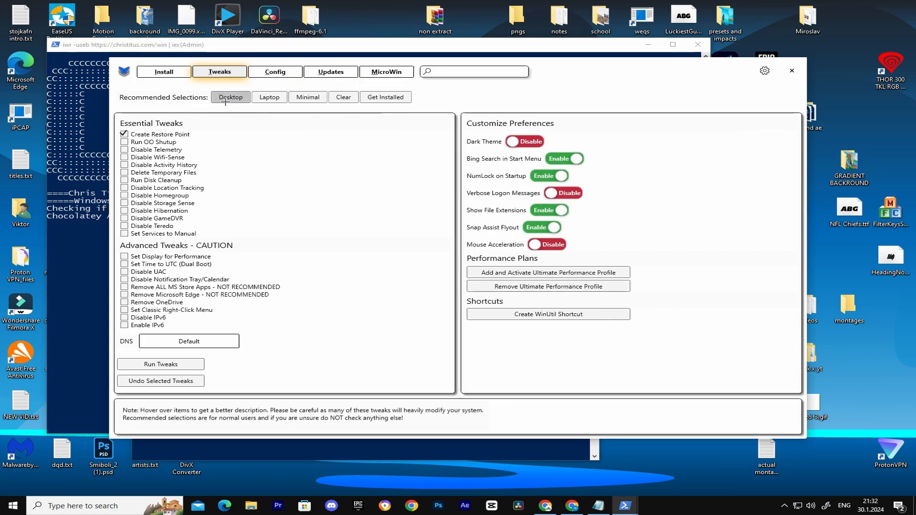
click(230, 97)
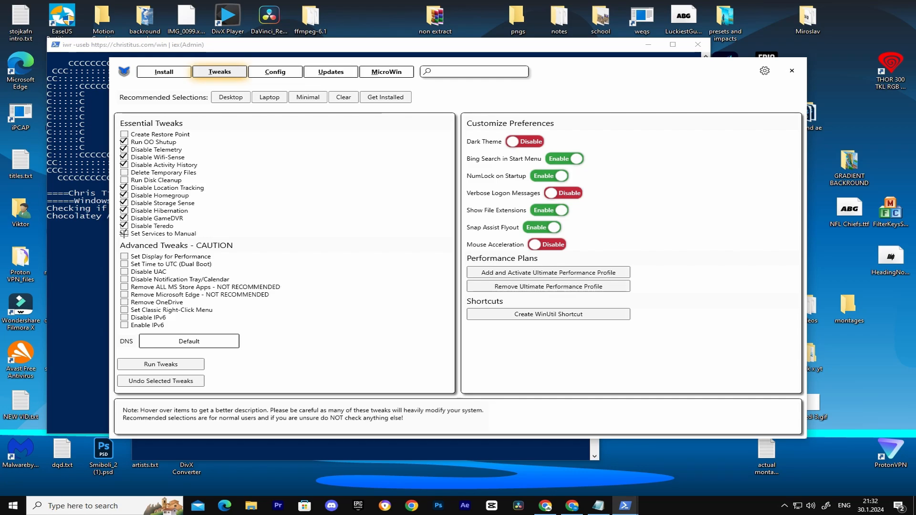
click(124, 233)
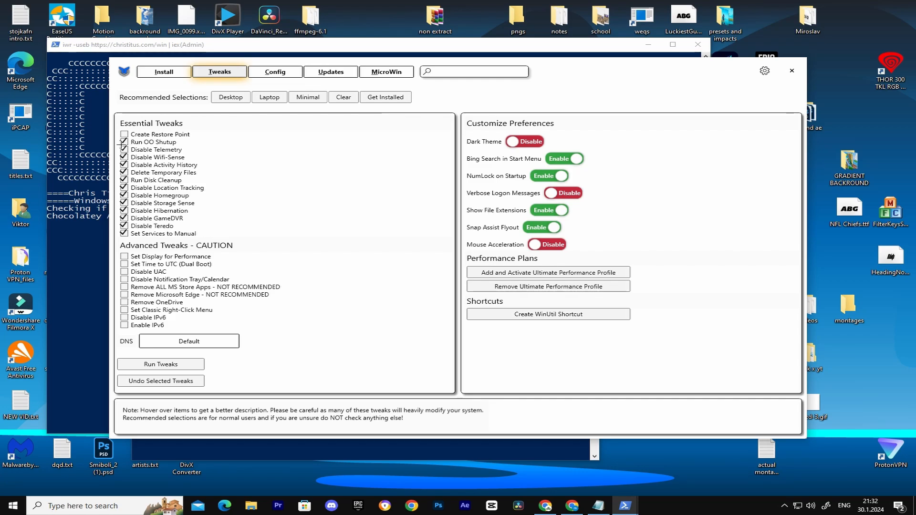
mouse_move(161, 133)
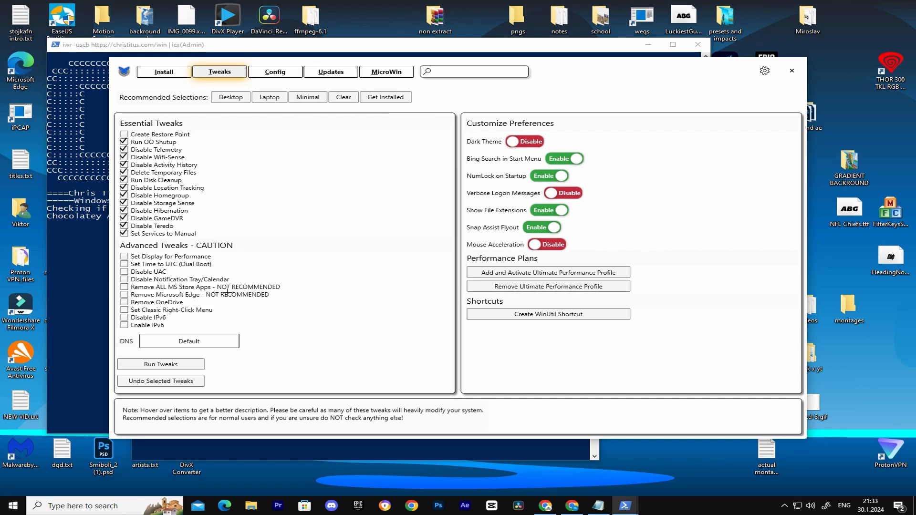
mouse_move(232, 258)
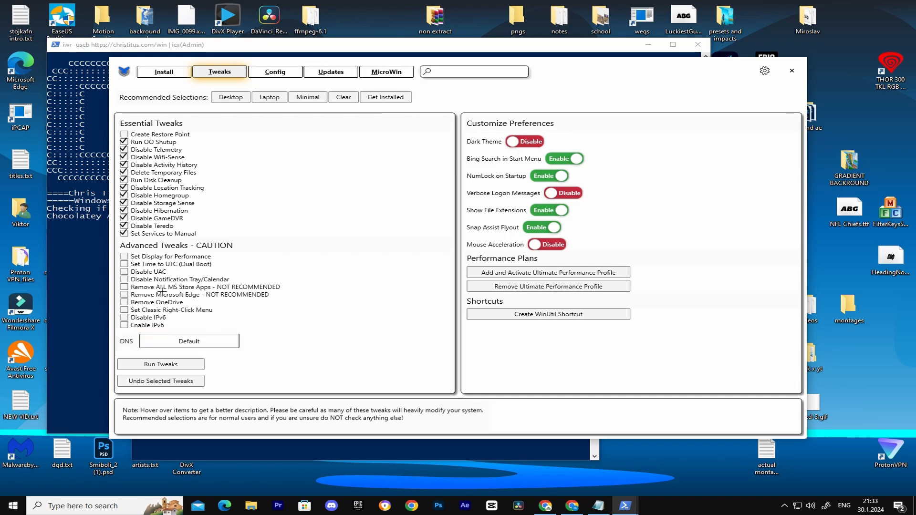
mouse_move(202, 302)
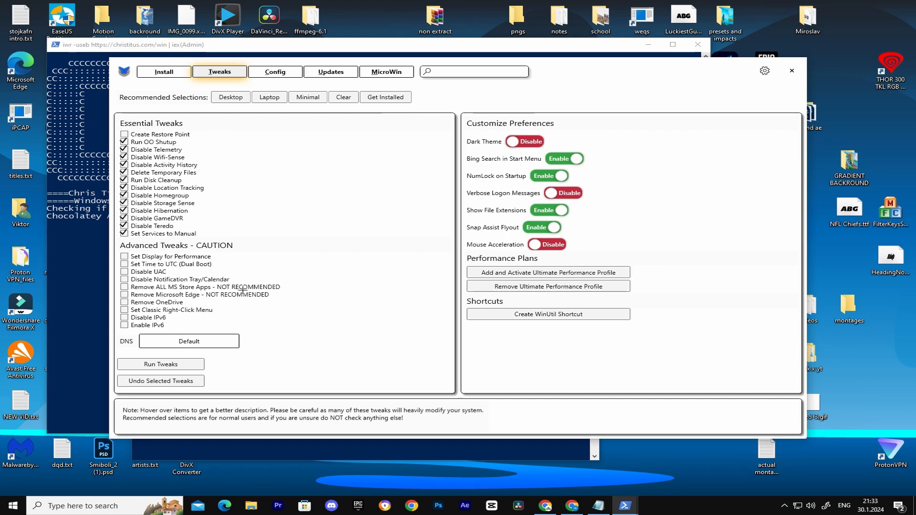
mouse_move(548, 285)
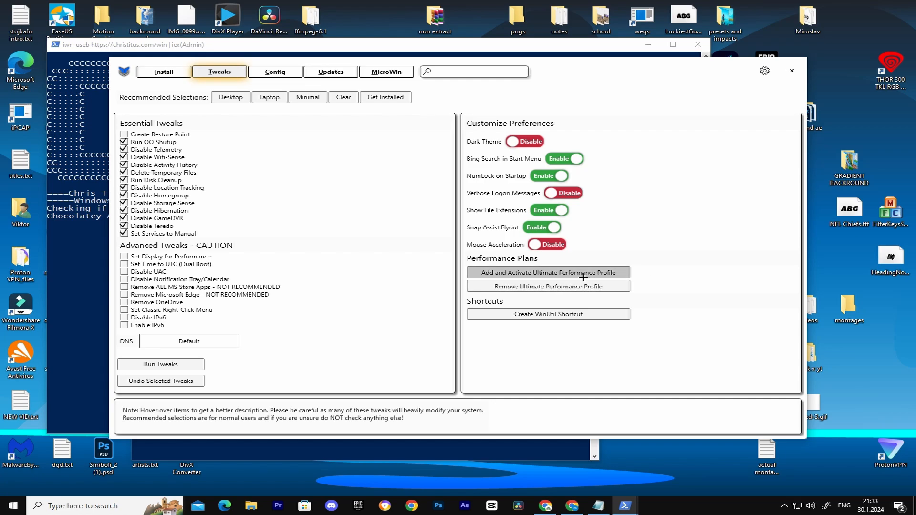
click(548, 272)
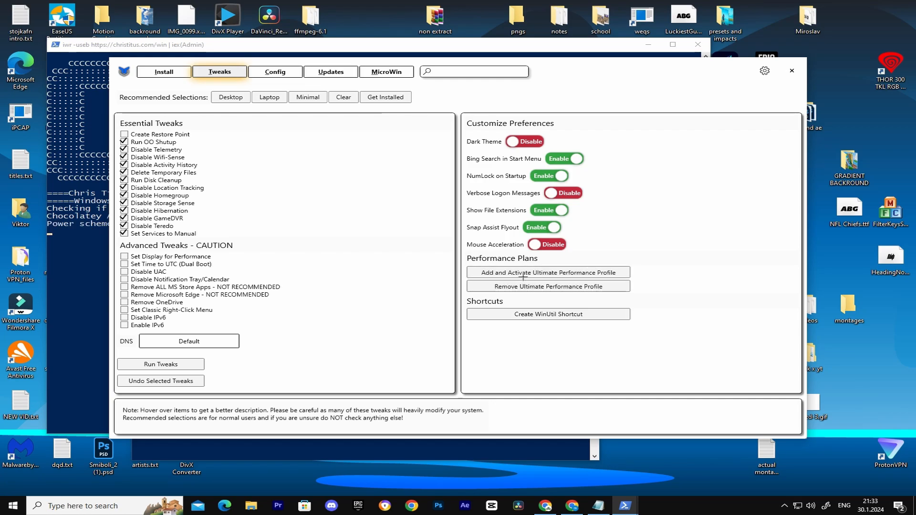
mouse_move(309, 141)
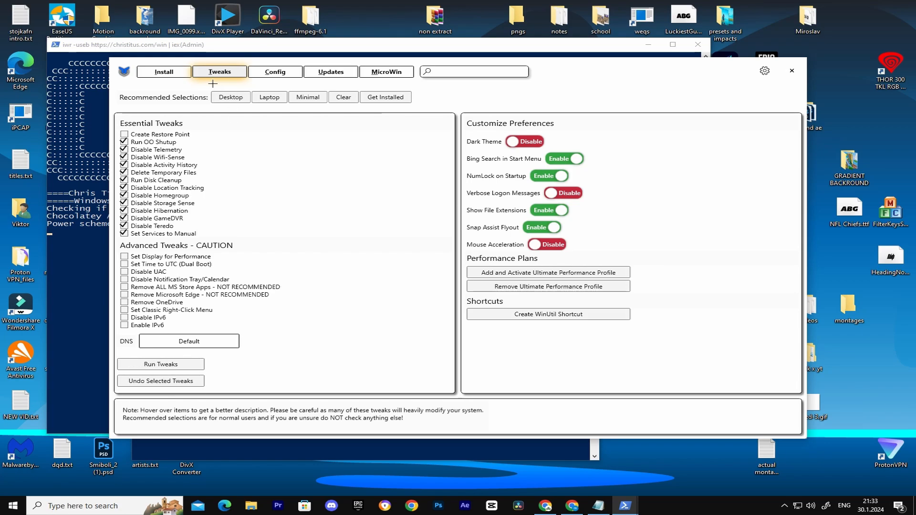
mouse_move(204, 279)
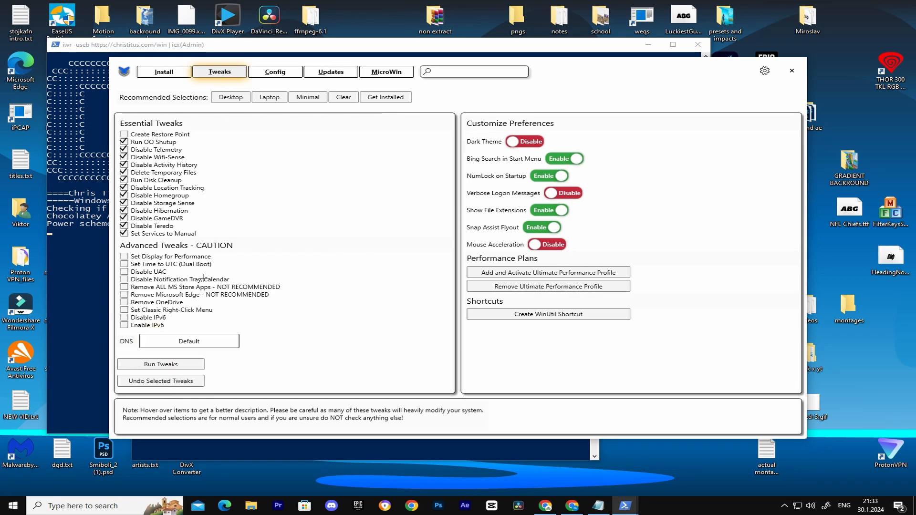
mouse_move(276, 229)
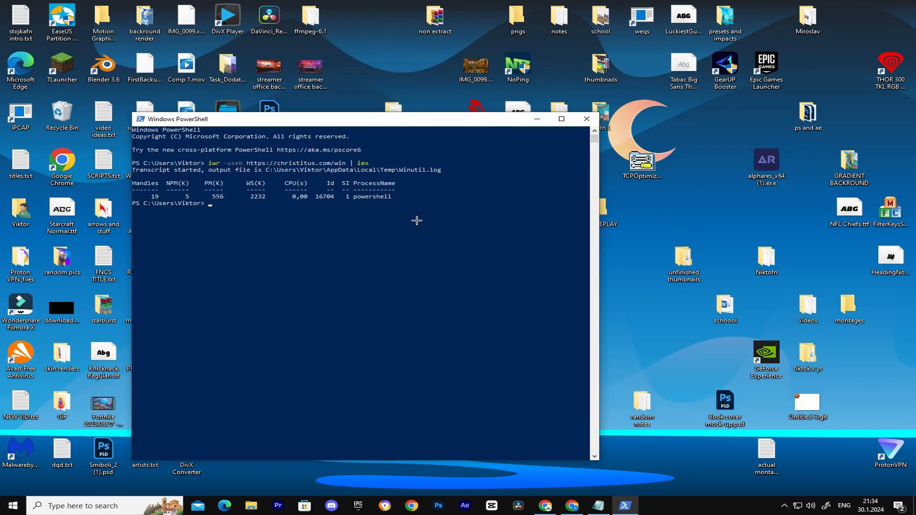
mouse_move(279, 230)
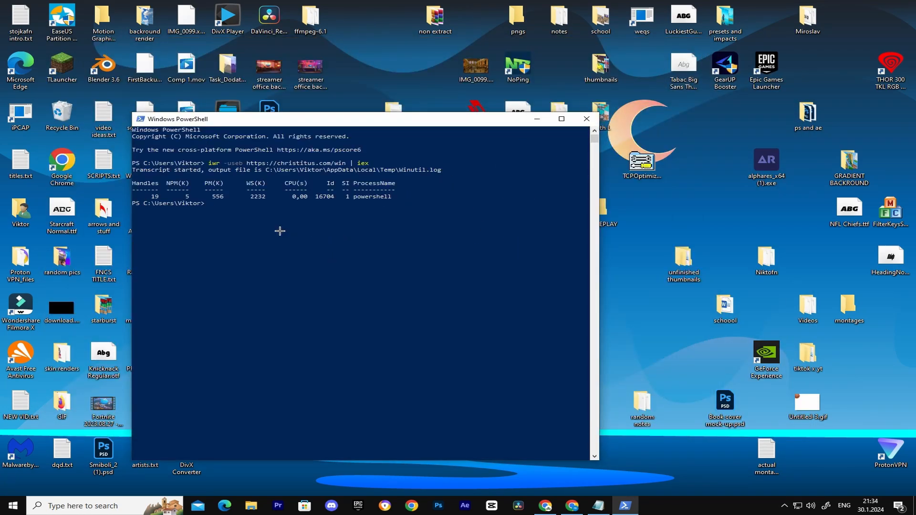
mouse_move(472, 212)
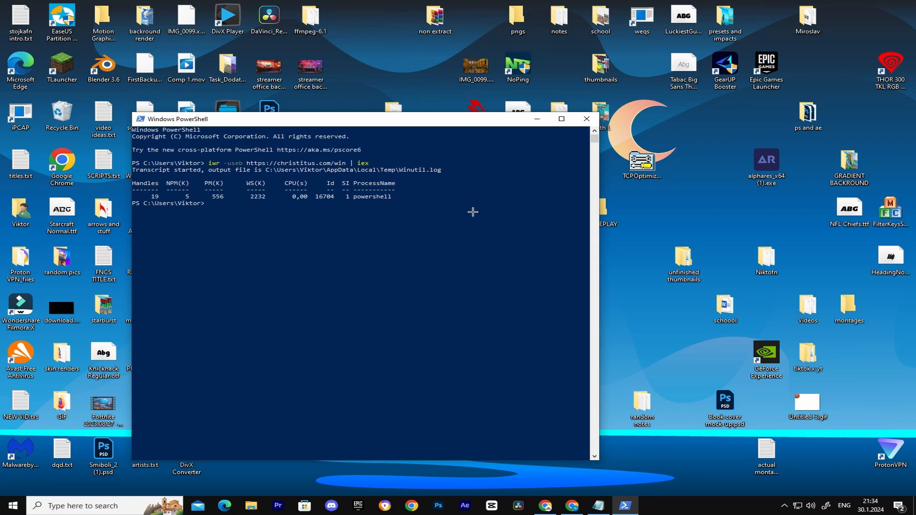
mouse_move(653, 122)
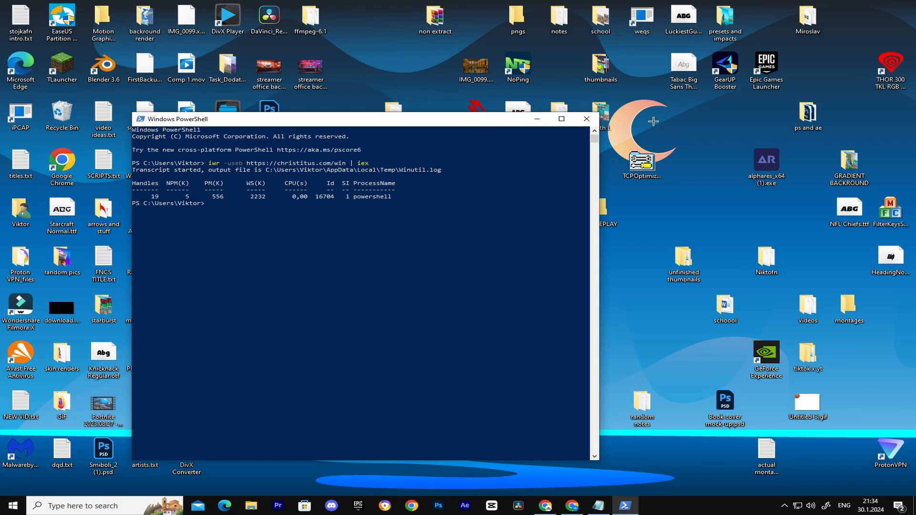
Close the PowerShell console and start a Windows search from the taskbar.
click(586, 120)
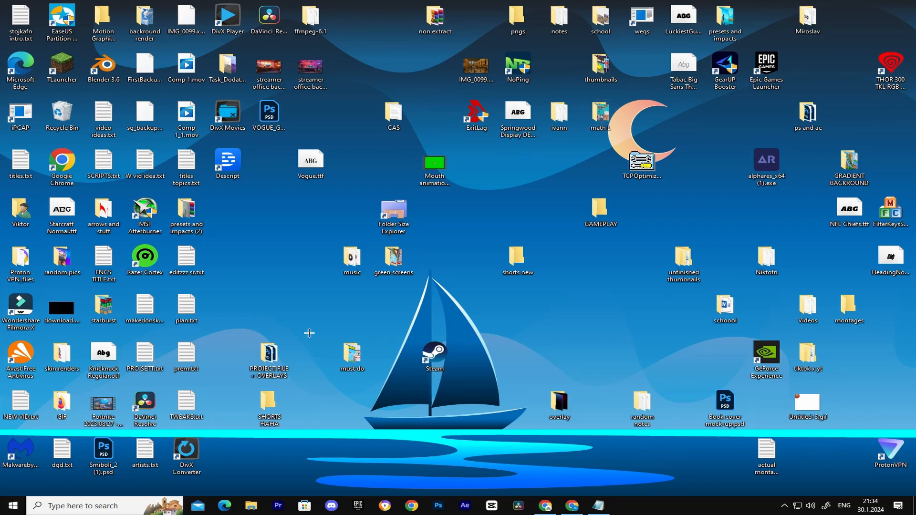
click(11, 506)
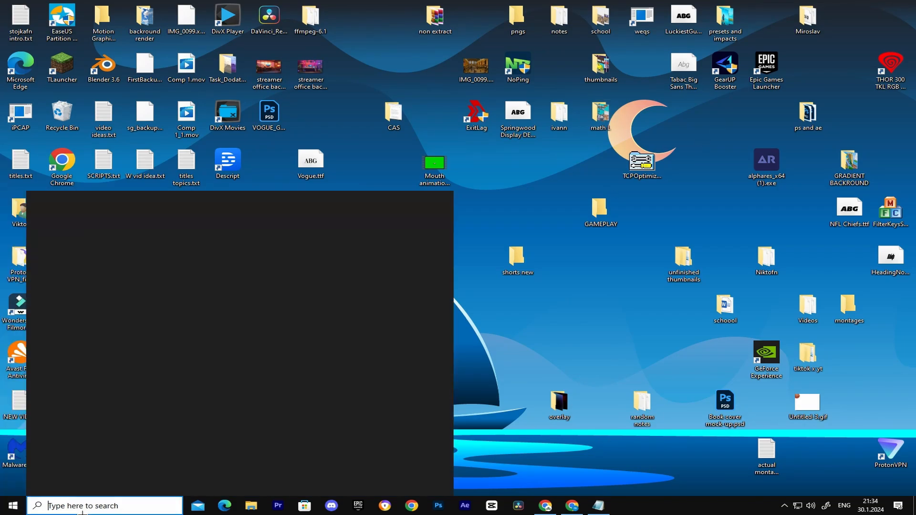
Reach Power Options through Control Panel via the 'co' and 'po' searches.
text(co)
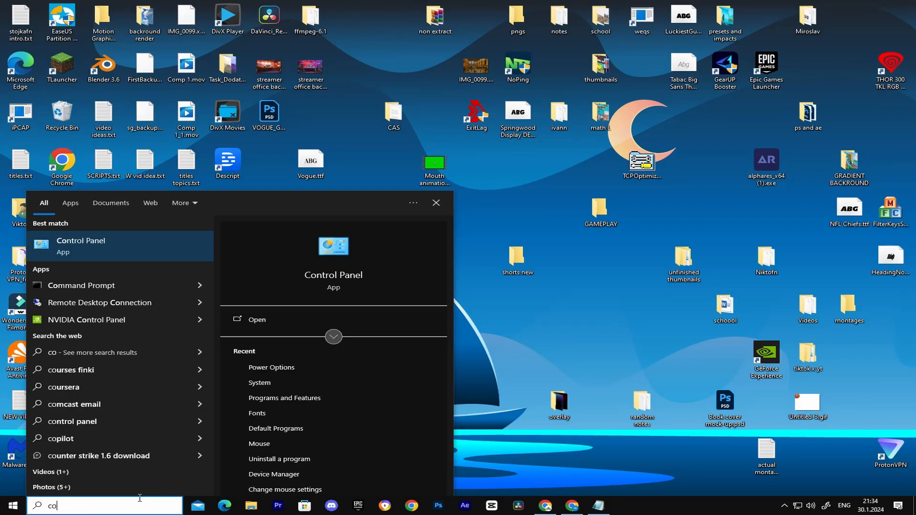
click(80, 245)
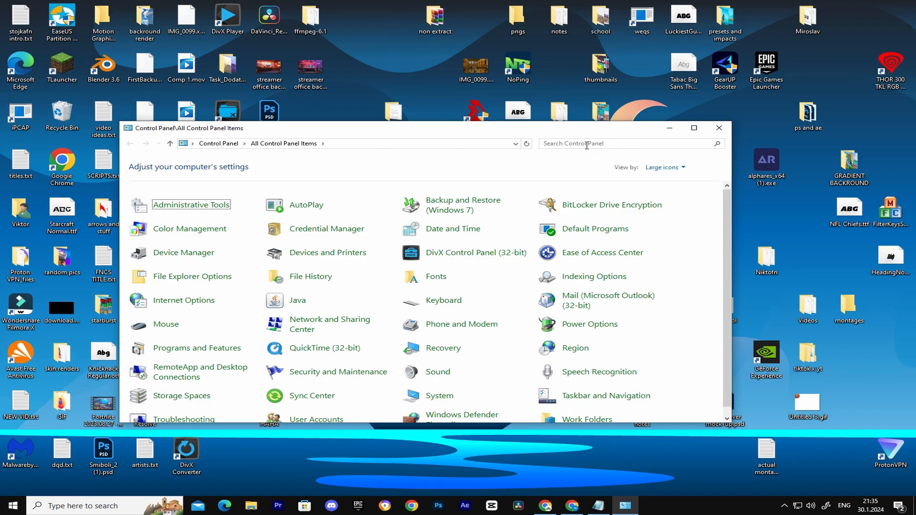
text(po)
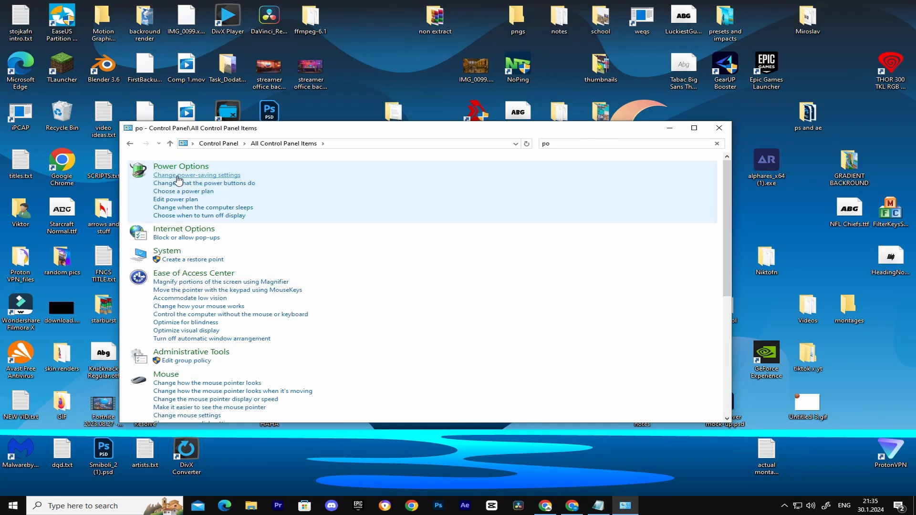
click(181, 166)
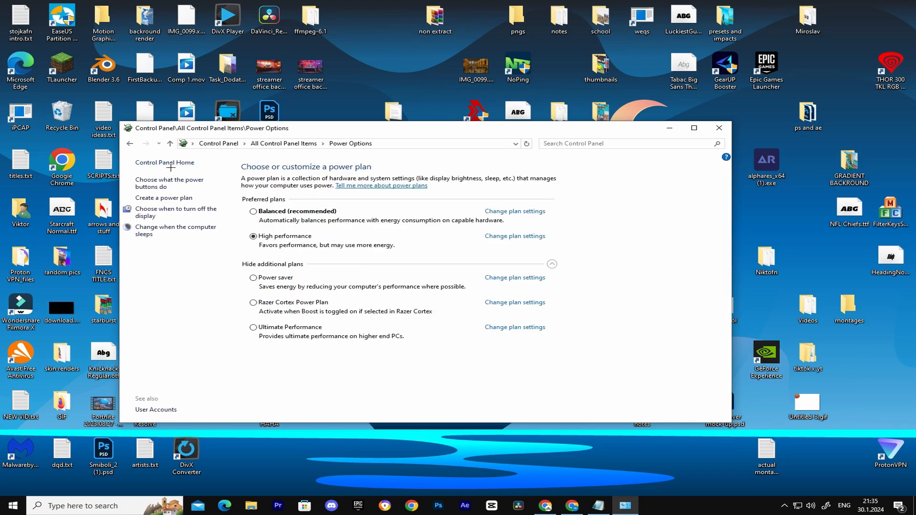
mouse_move(474, 224)
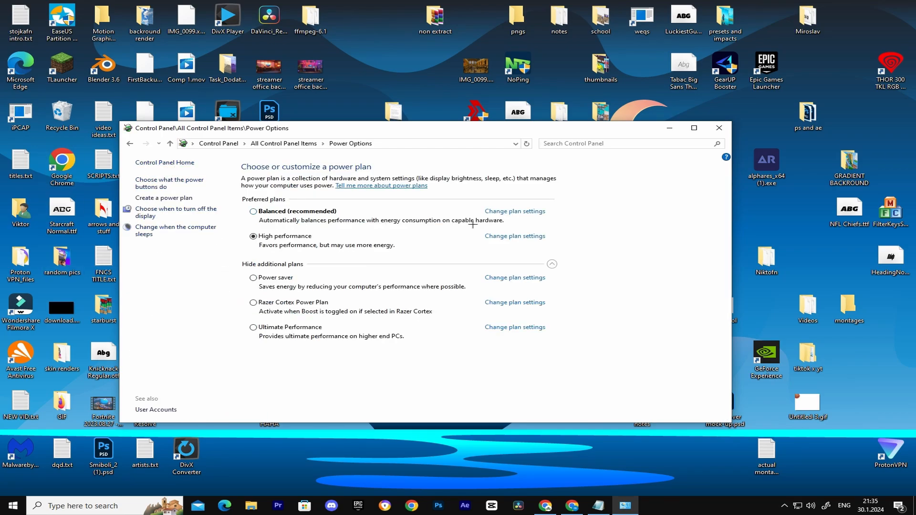
mouse_move(244, 231)
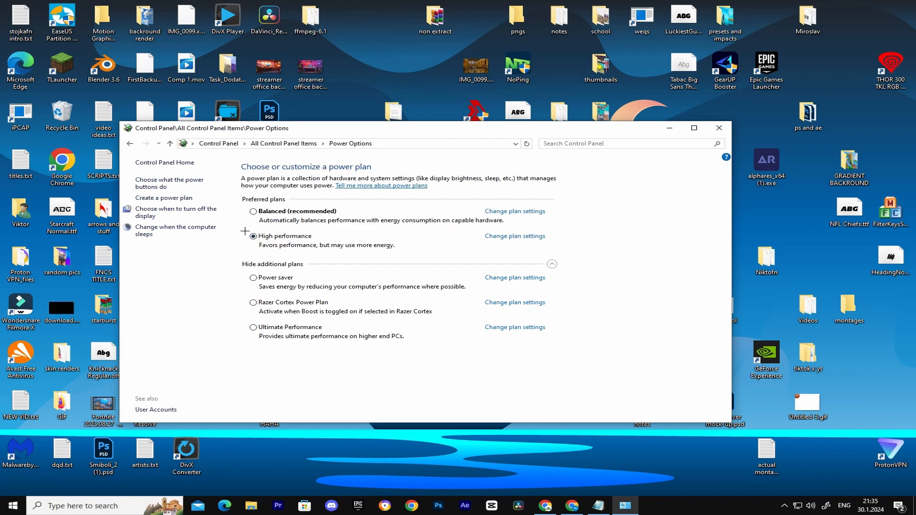
Make High performance the active power plan, then search for 'settings'.
click(253, 211)
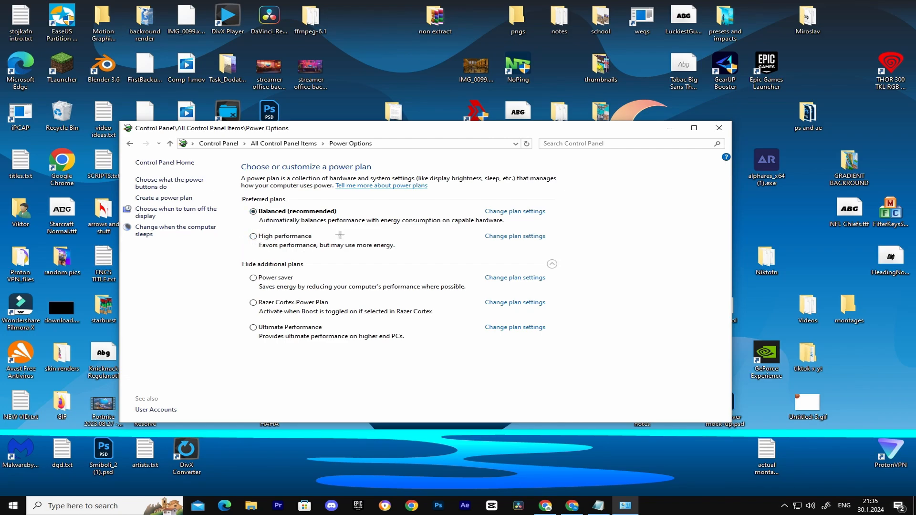
click(253, 236)
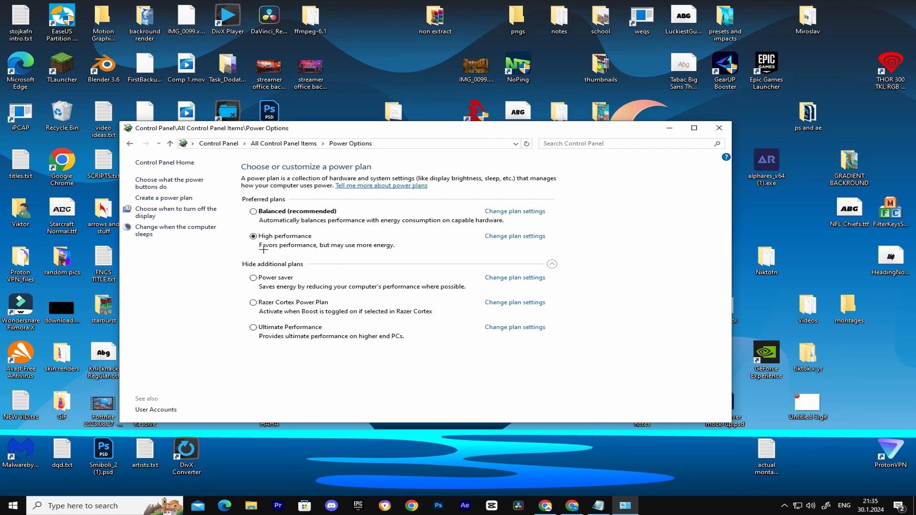
text(settings)
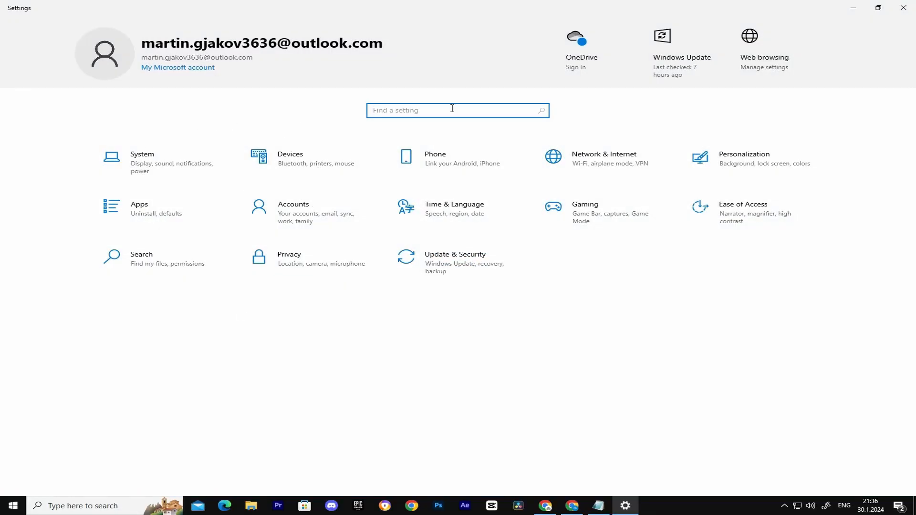
In mouse properties' Pointer Options, turn on Enhance pointer precision and confirm.
text(m)
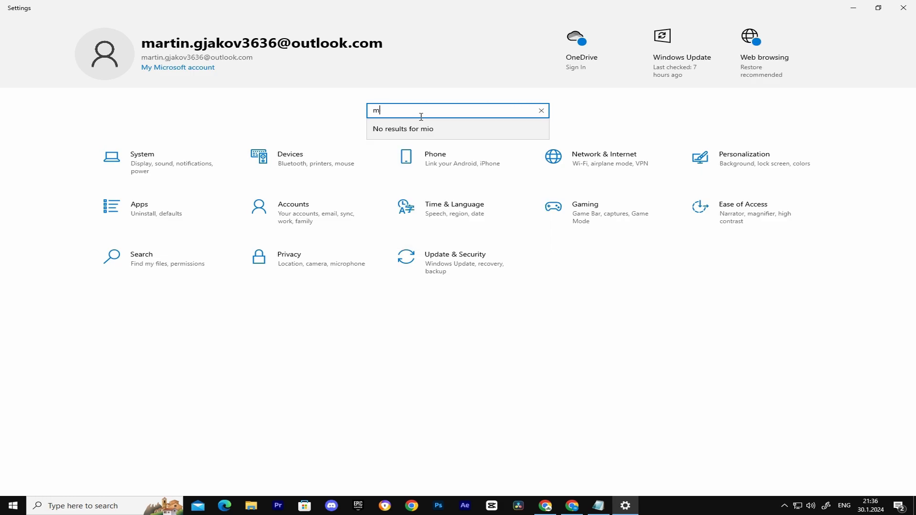
text(ouse)
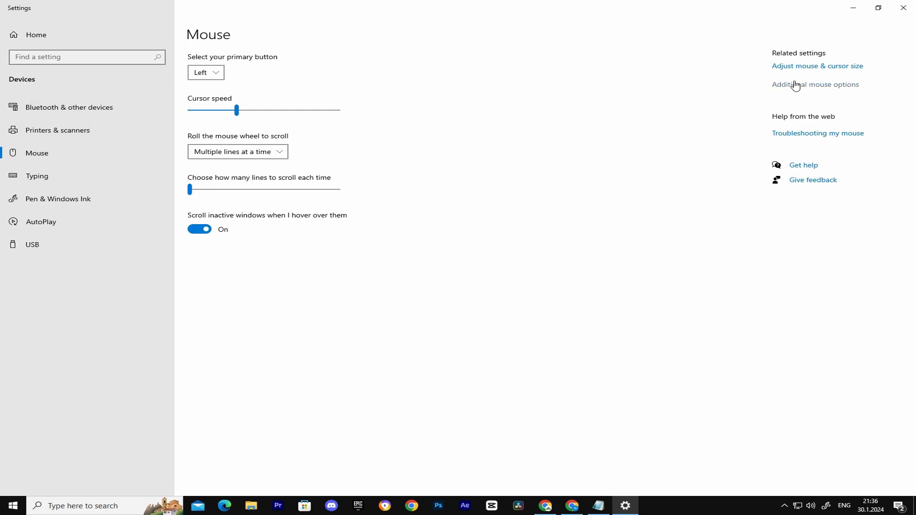
click(816, 84)
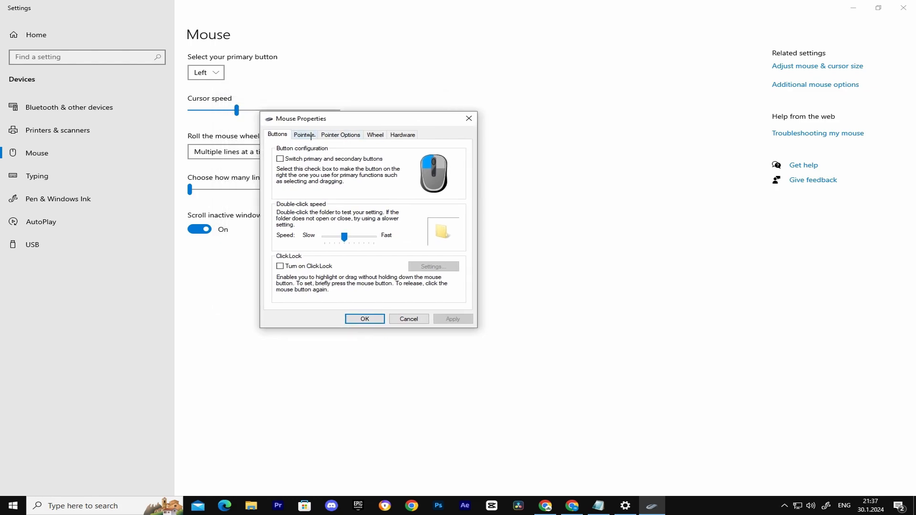
click(340, 134)
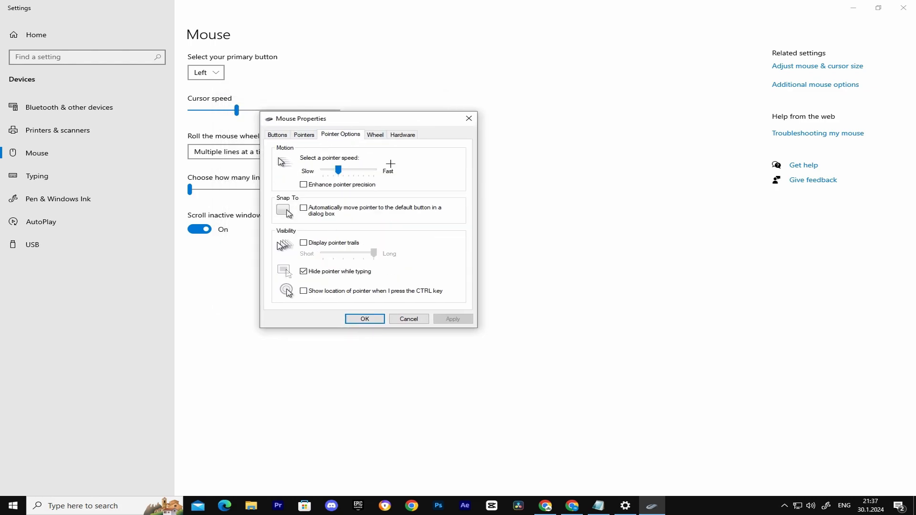
mouse_move(339, 198)
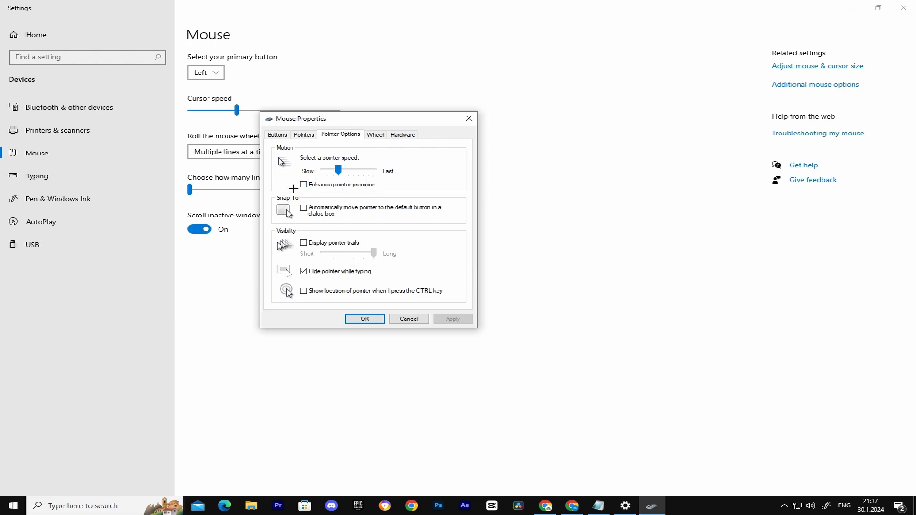
click(305, 184)
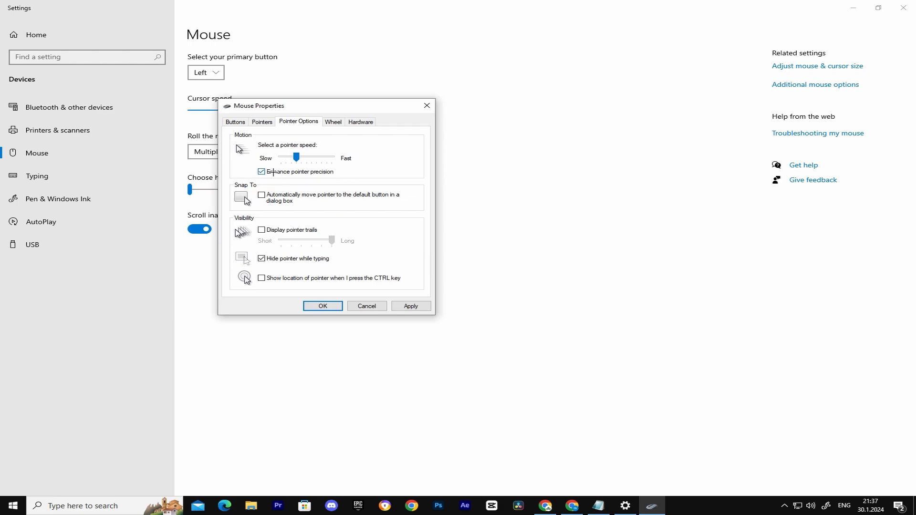
click(261, 173)
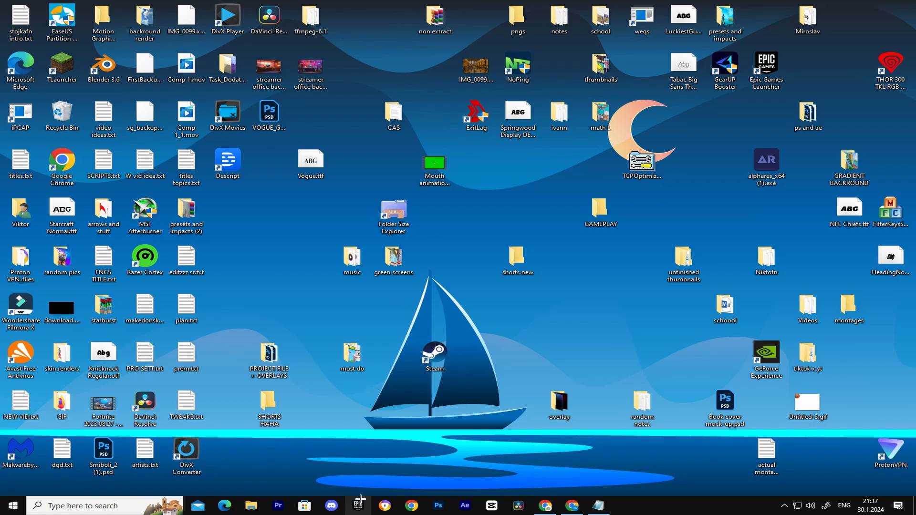
Start the Epic Games launcher from the taskbar.
click(358, 506)
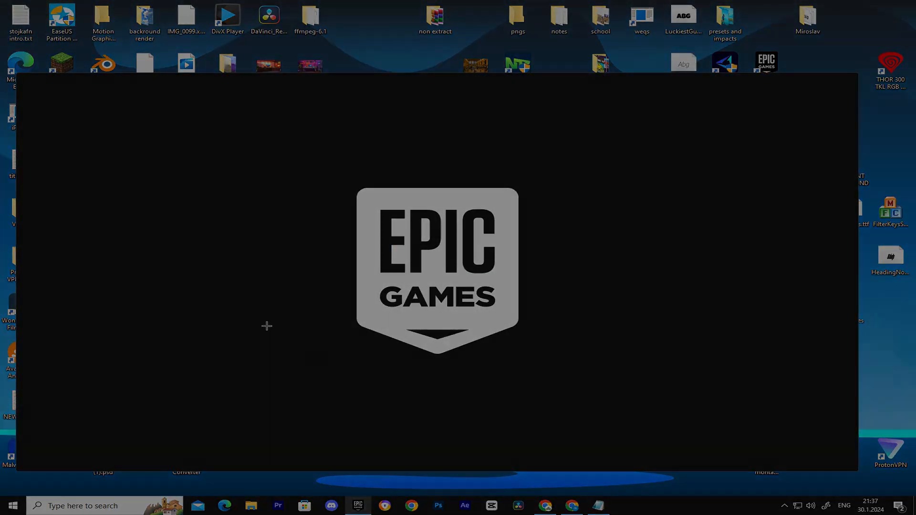